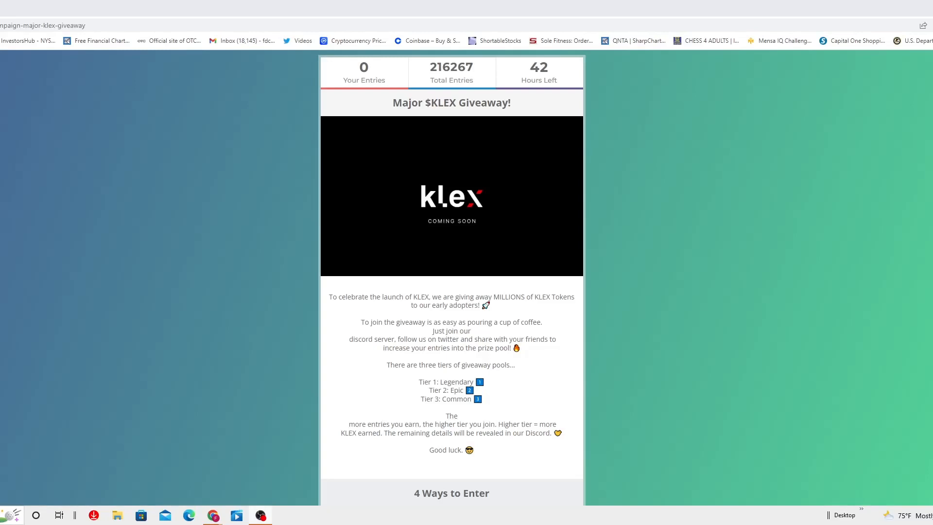
{"action": "scroll", "scroll_direction": "down", "scroll_amount": 3}
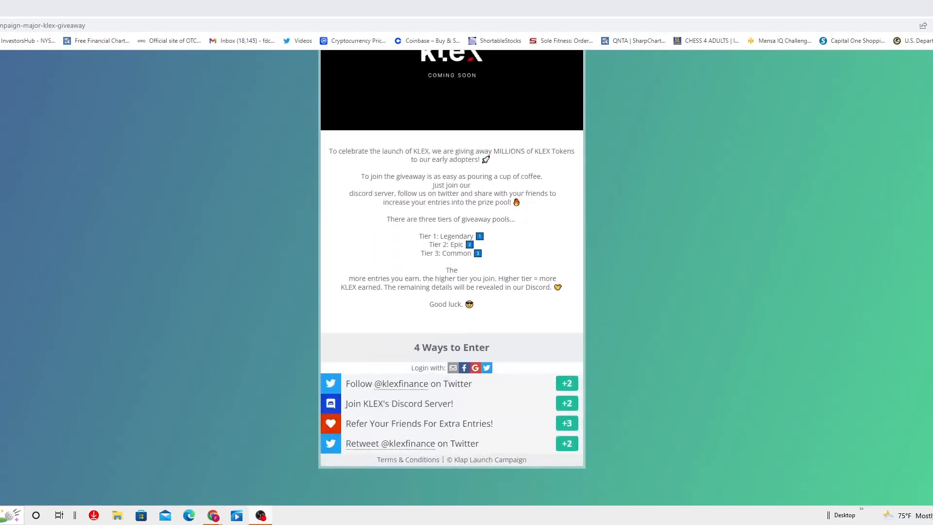
{"action": "scroll", "scroll_direction": "down", "scroll_amount": 3}
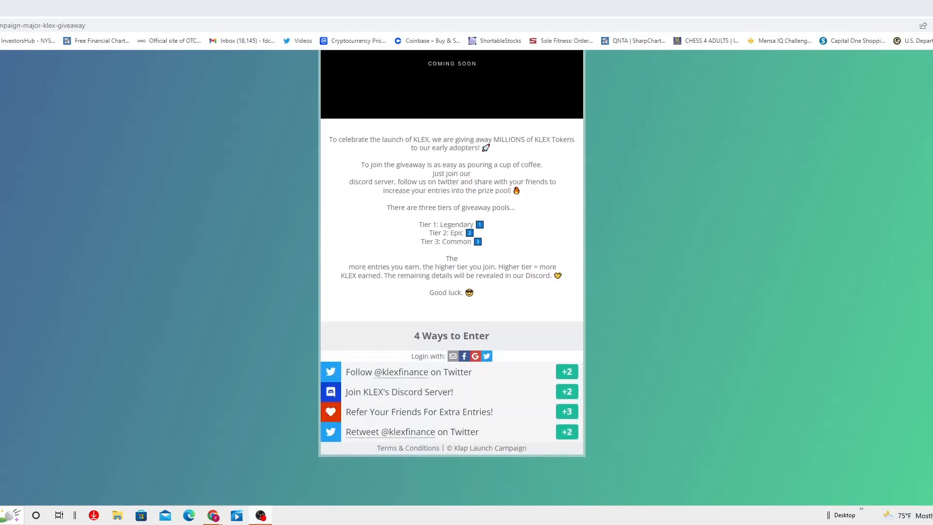